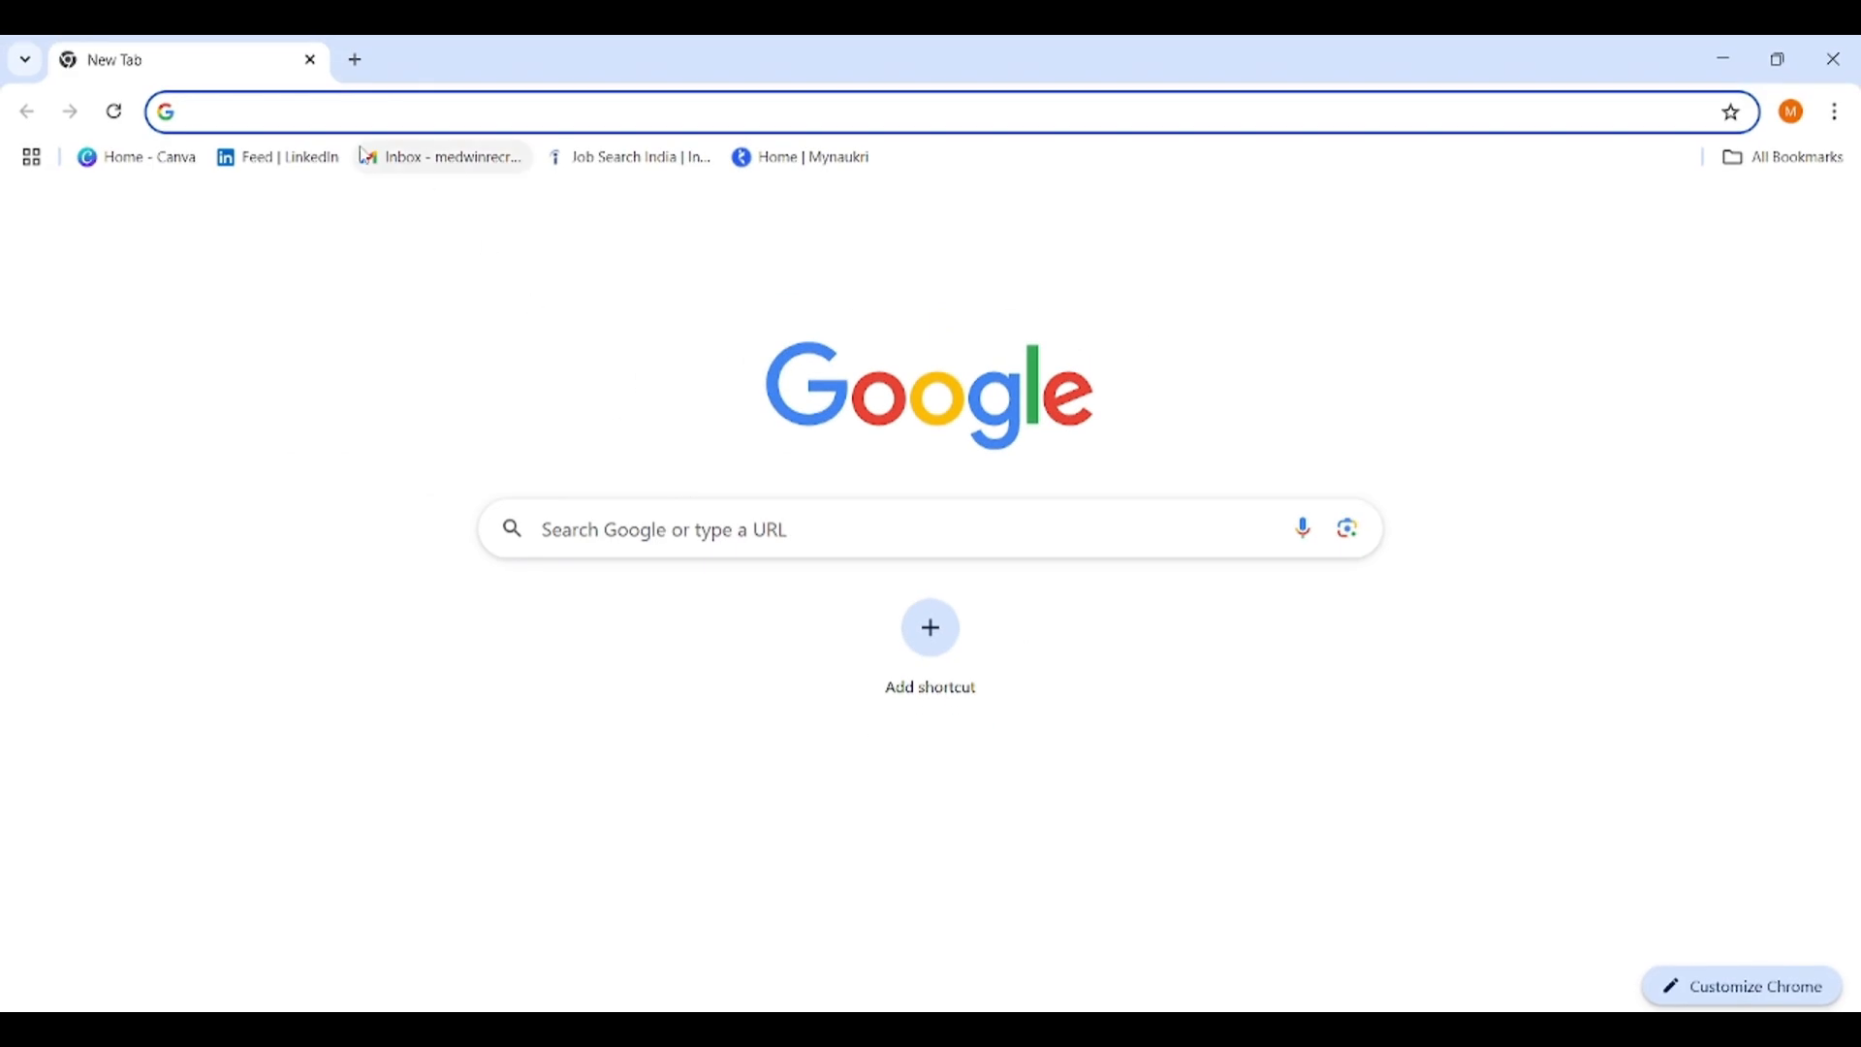
- Search 'sublime text download' and land on the official sublimetext.com download page
type("SUBLIMETE")
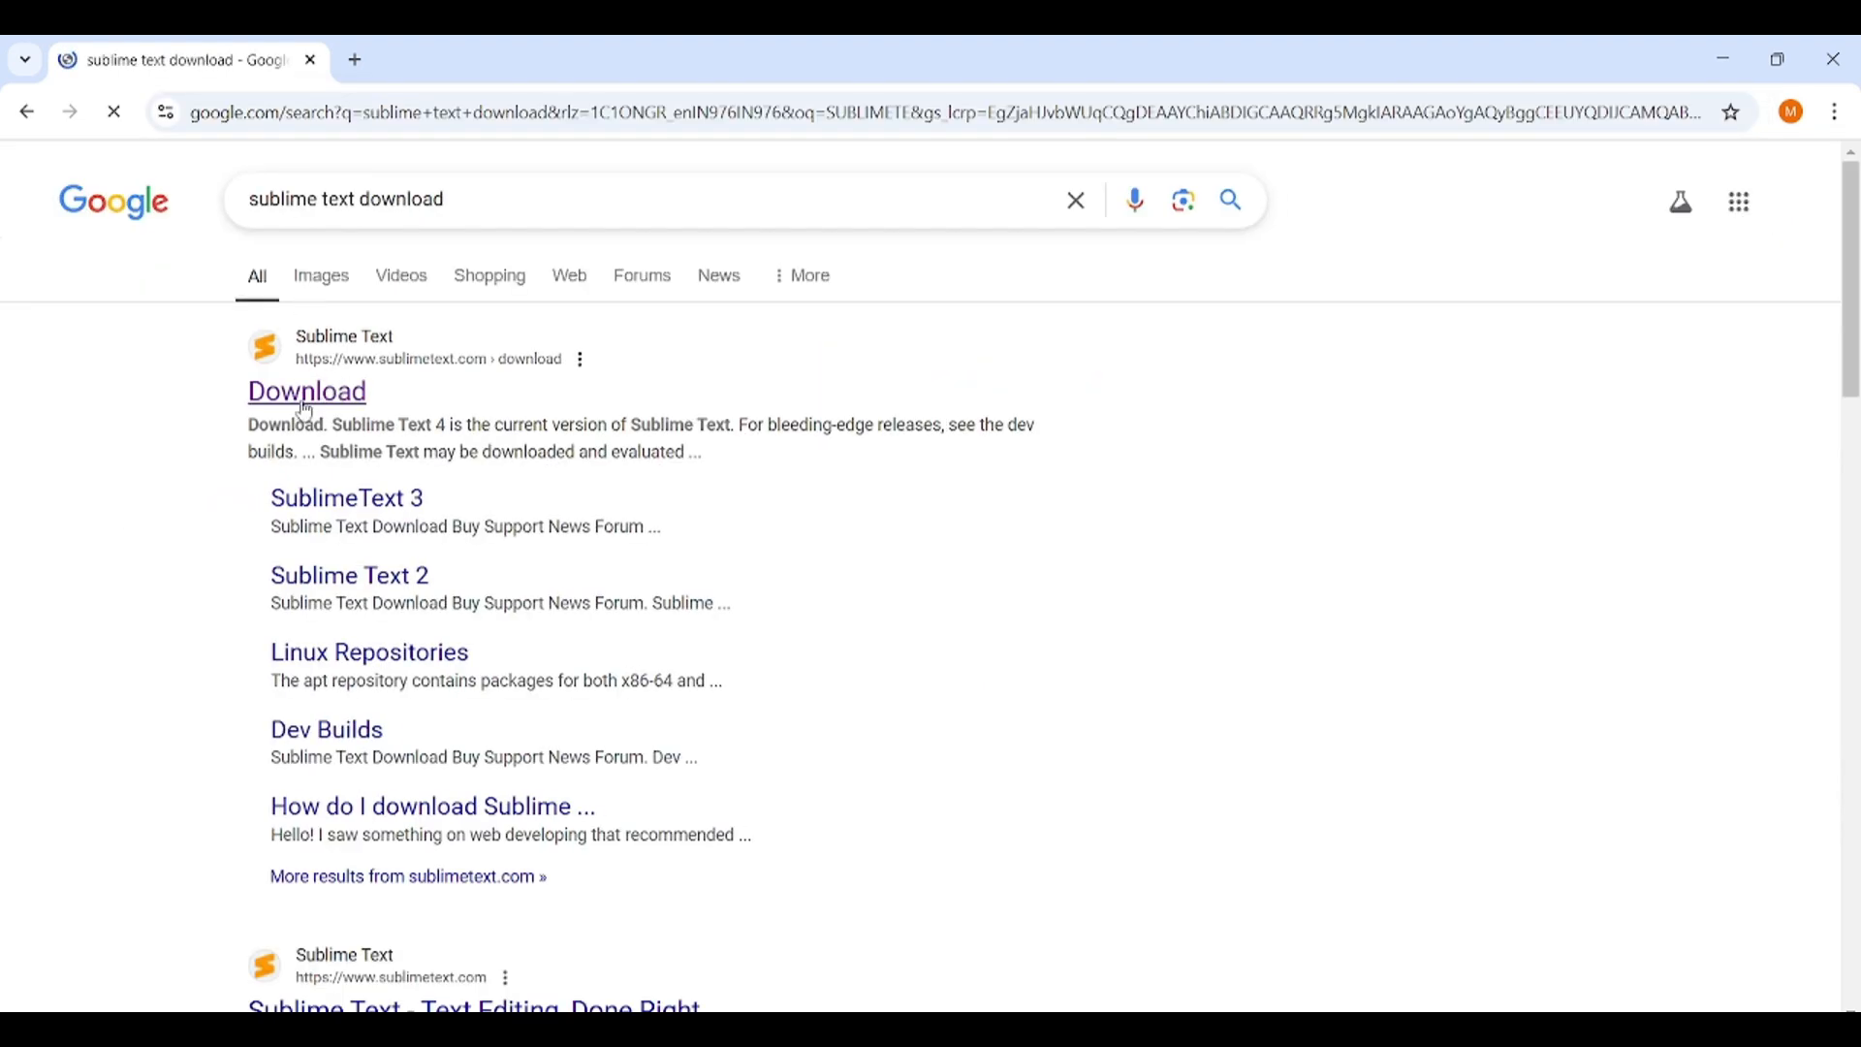
left_click(306, 391)
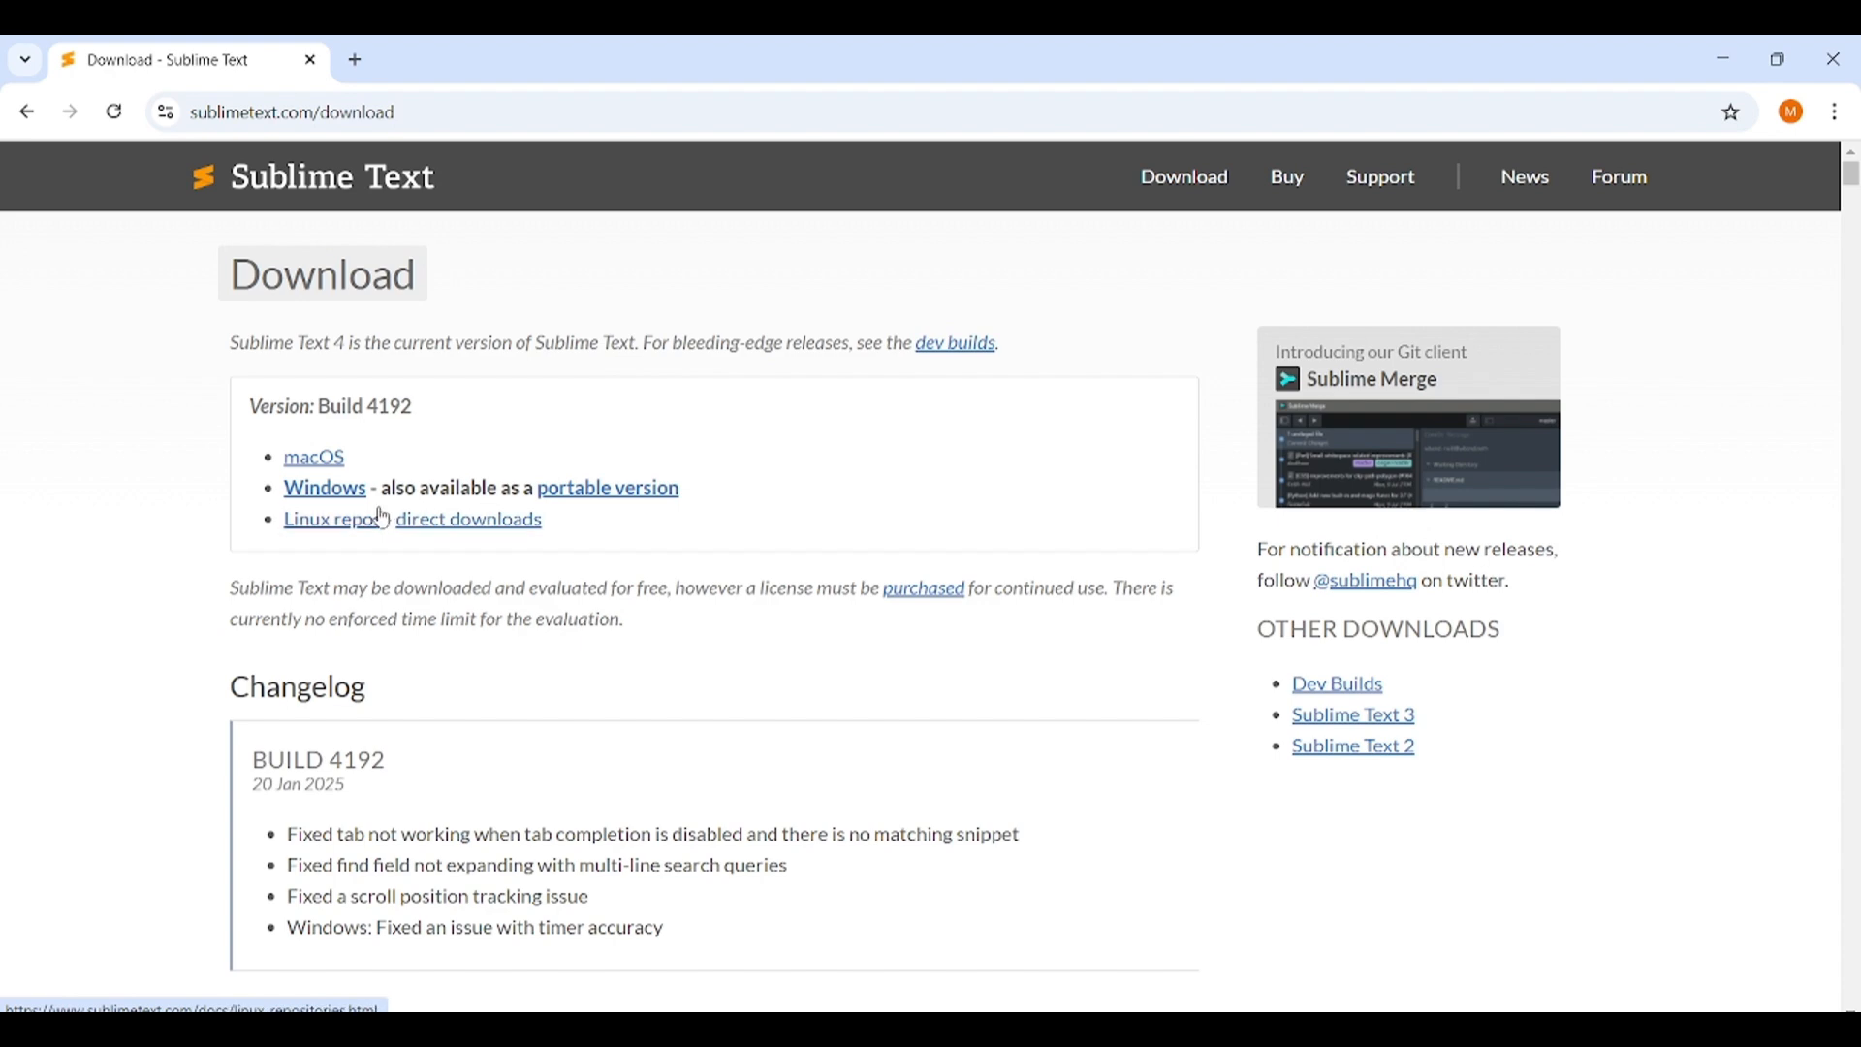
- Download the Windows build, run the installer through Setup, and launch Sublime Text on a blank file
left_click(323, 487)
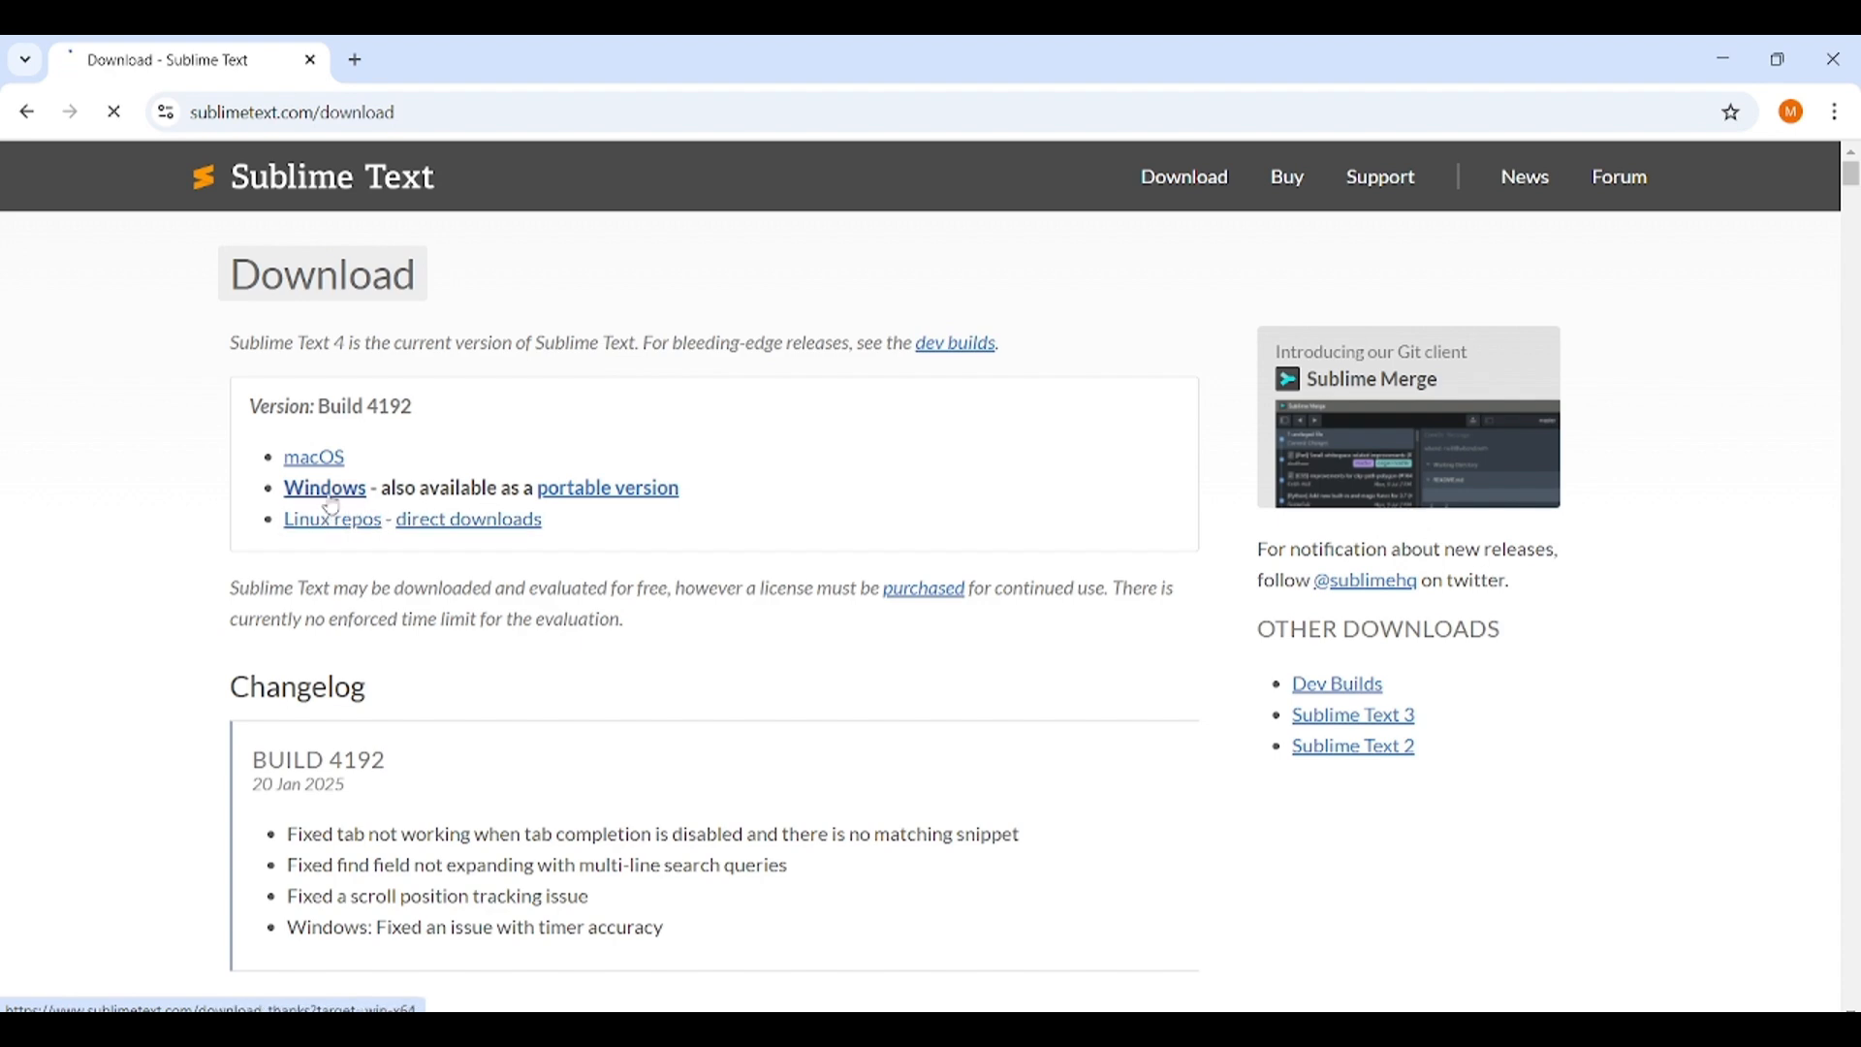
left_click(323, 487)
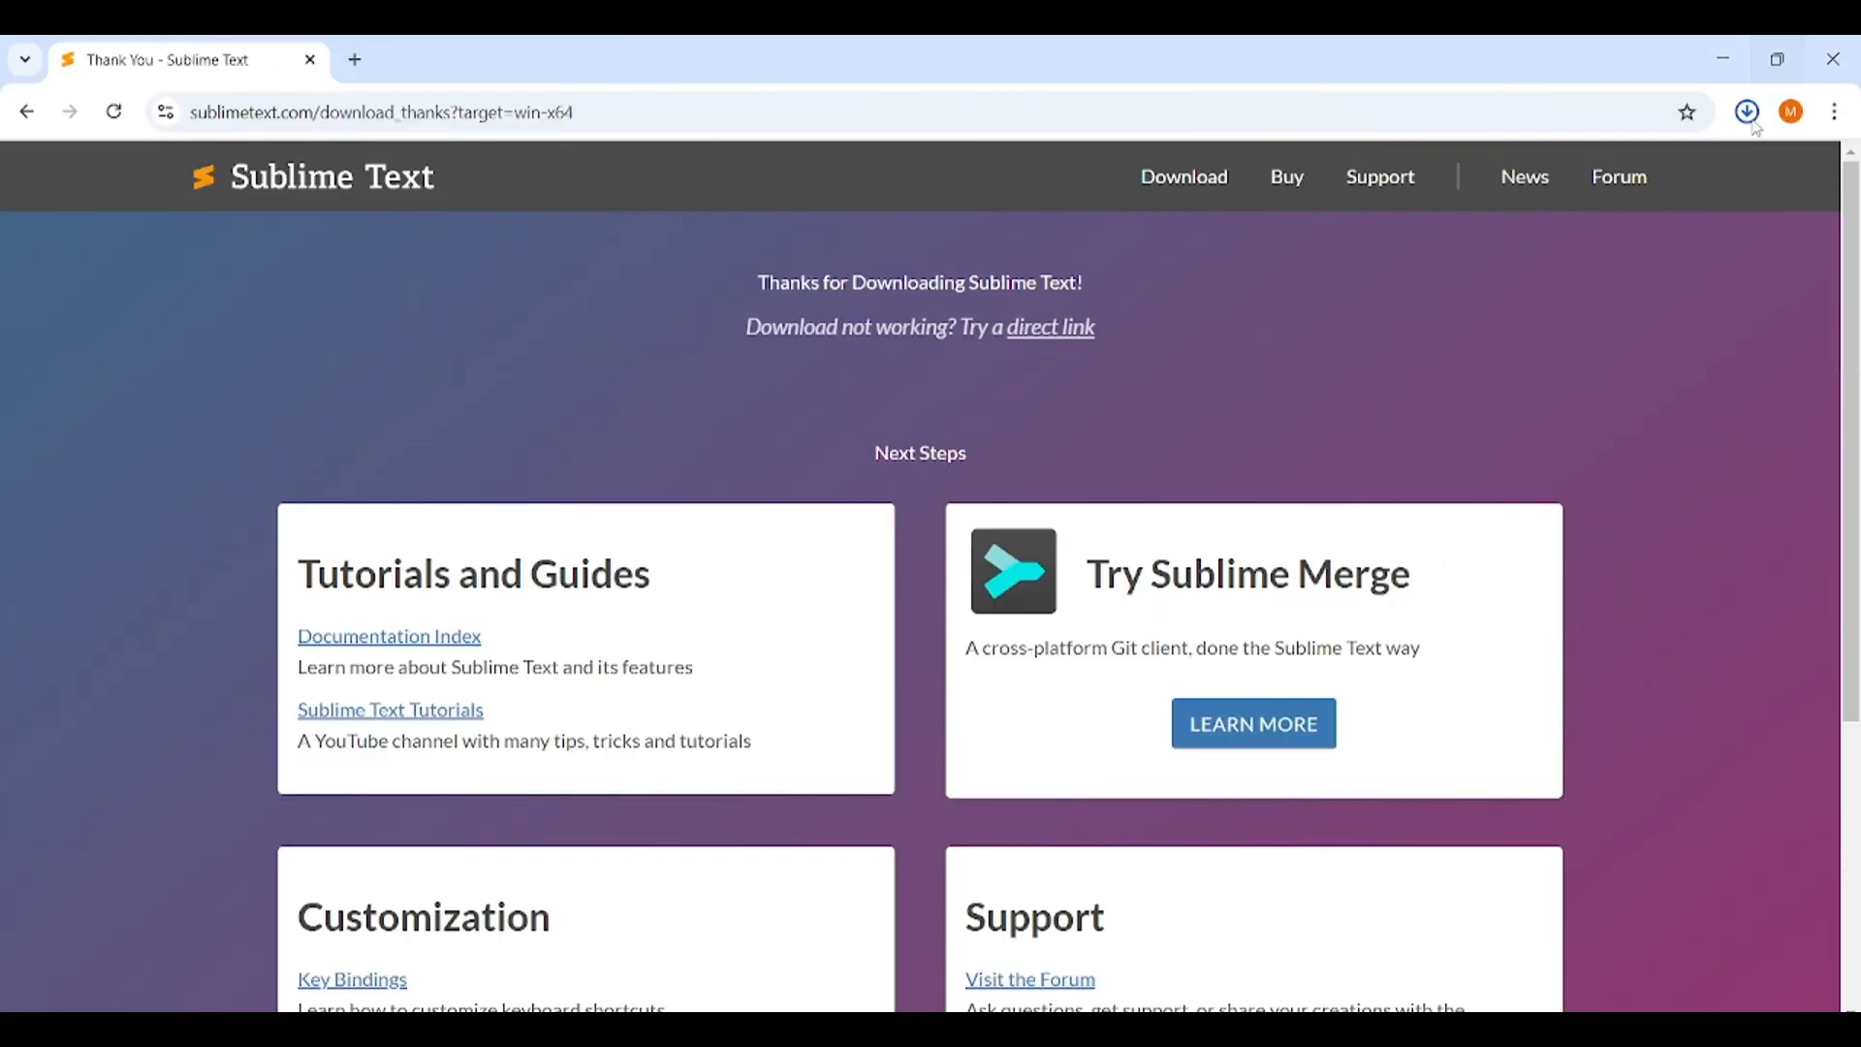
left_click(1745, 111)
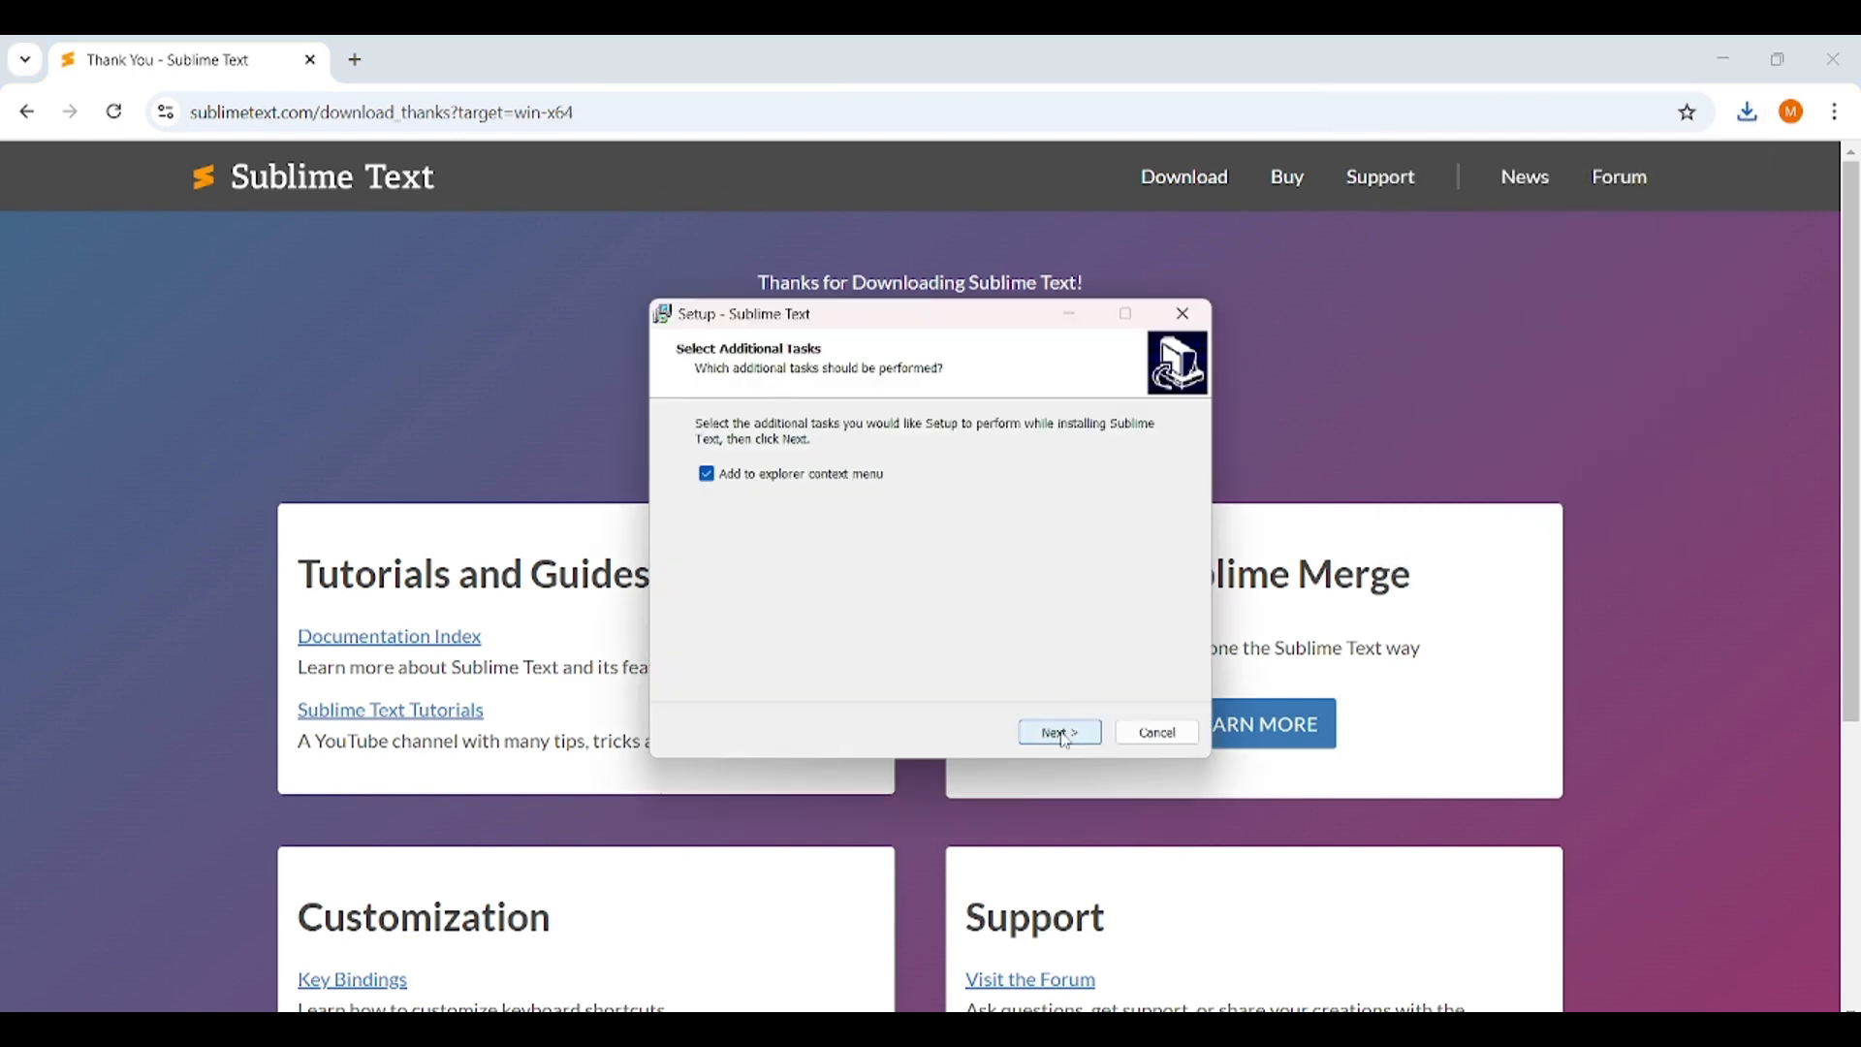
left_click(1057, 733)
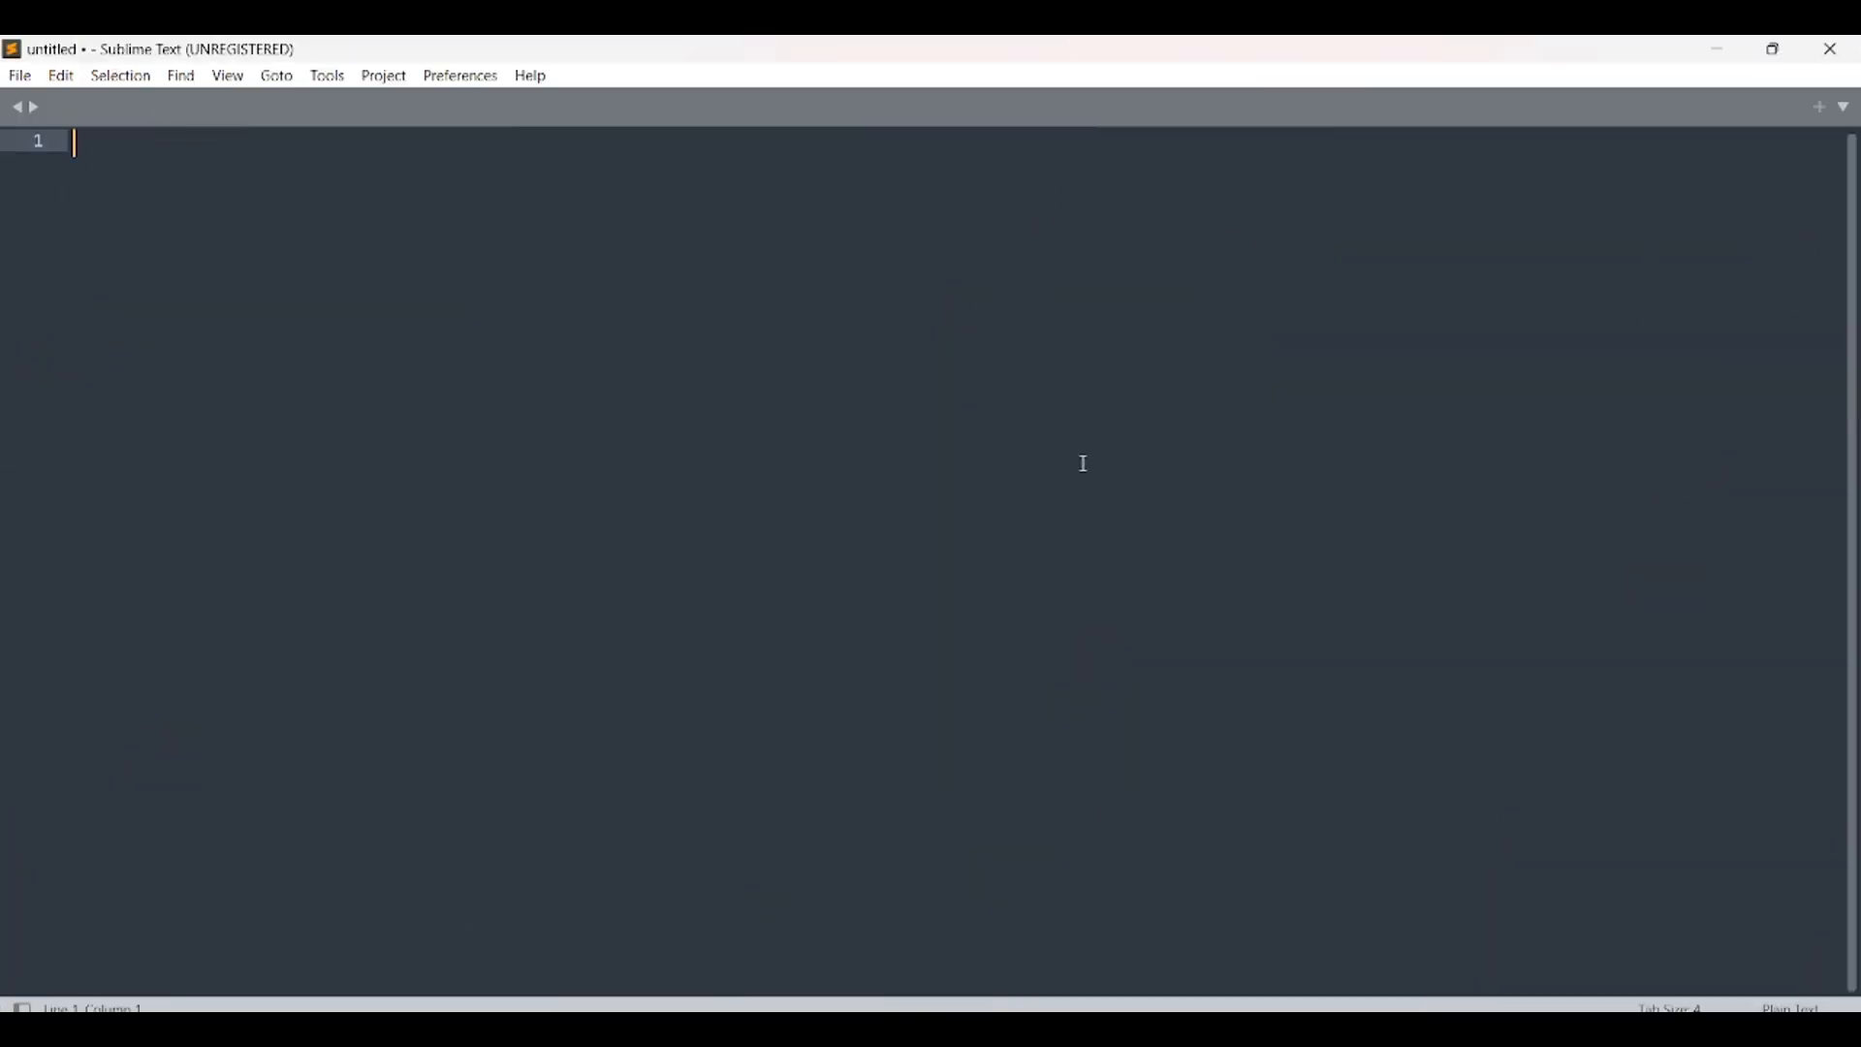
- Create a new blank file and write INDEX.HTML on its first line
left_click(19, 74)
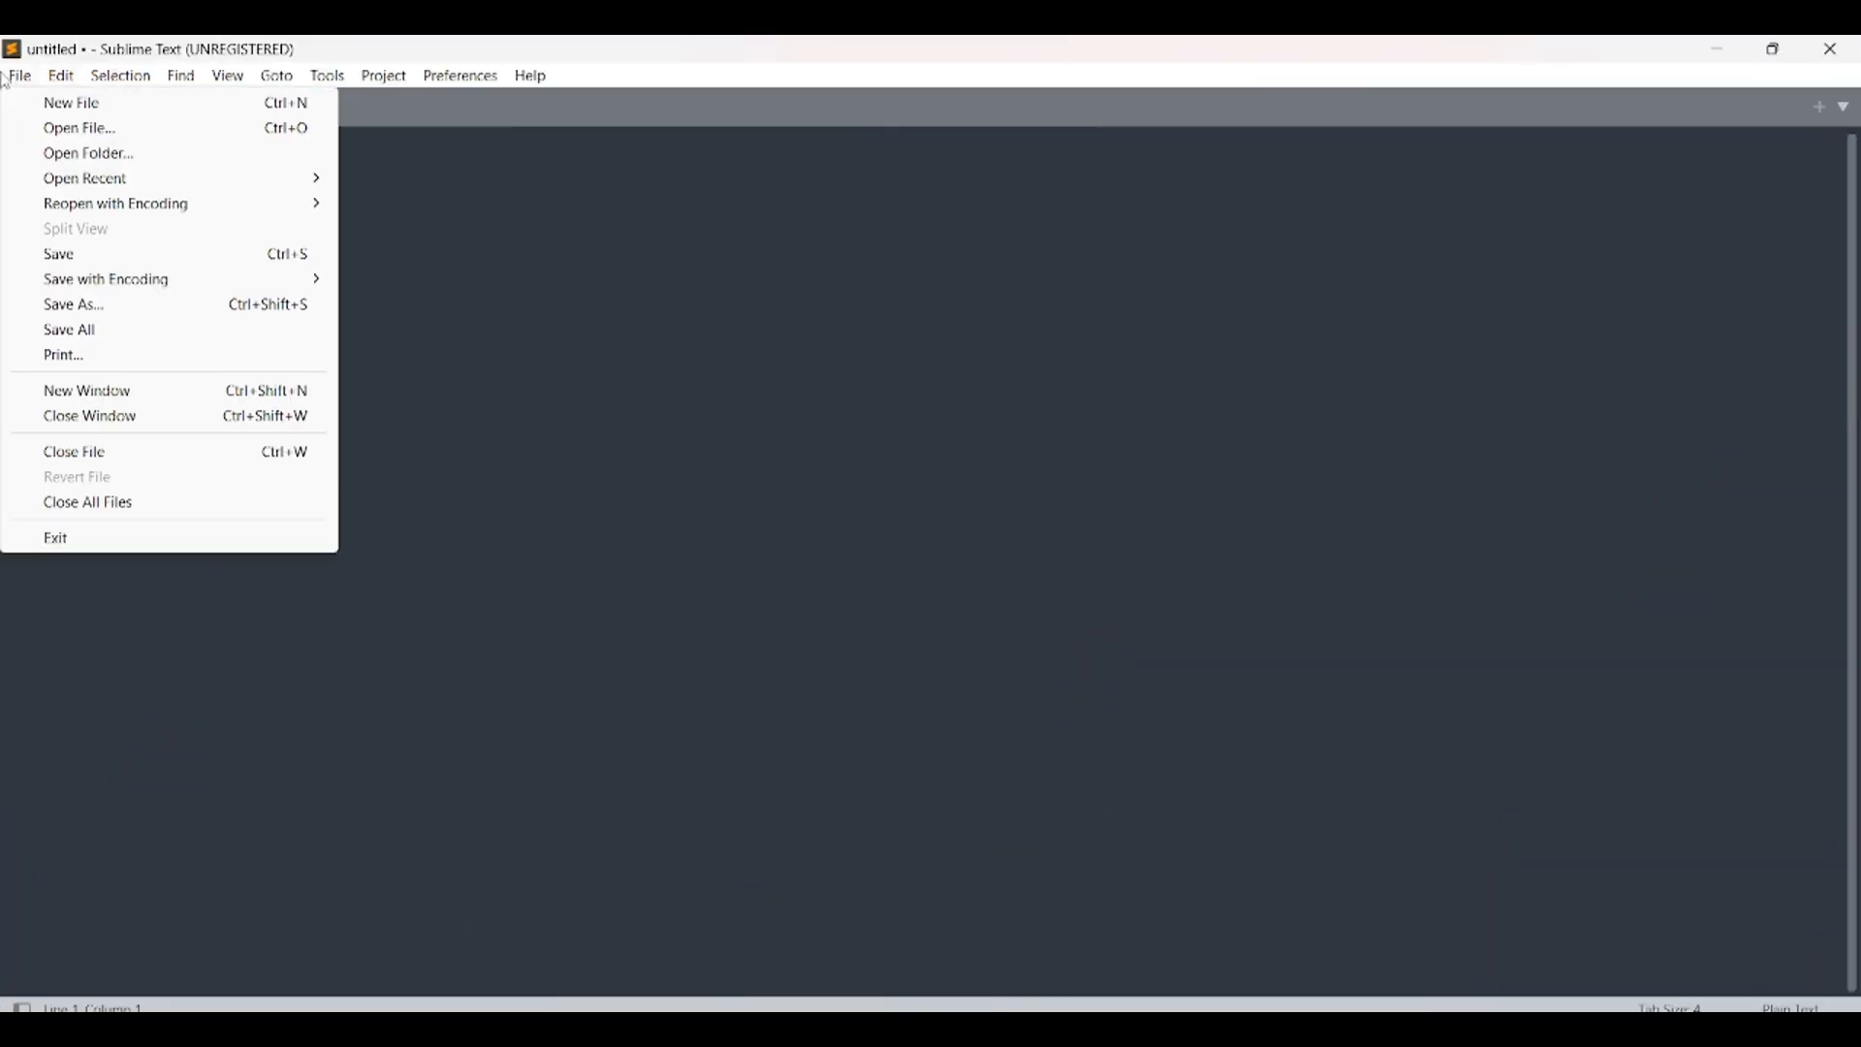
left_click(71, 102)
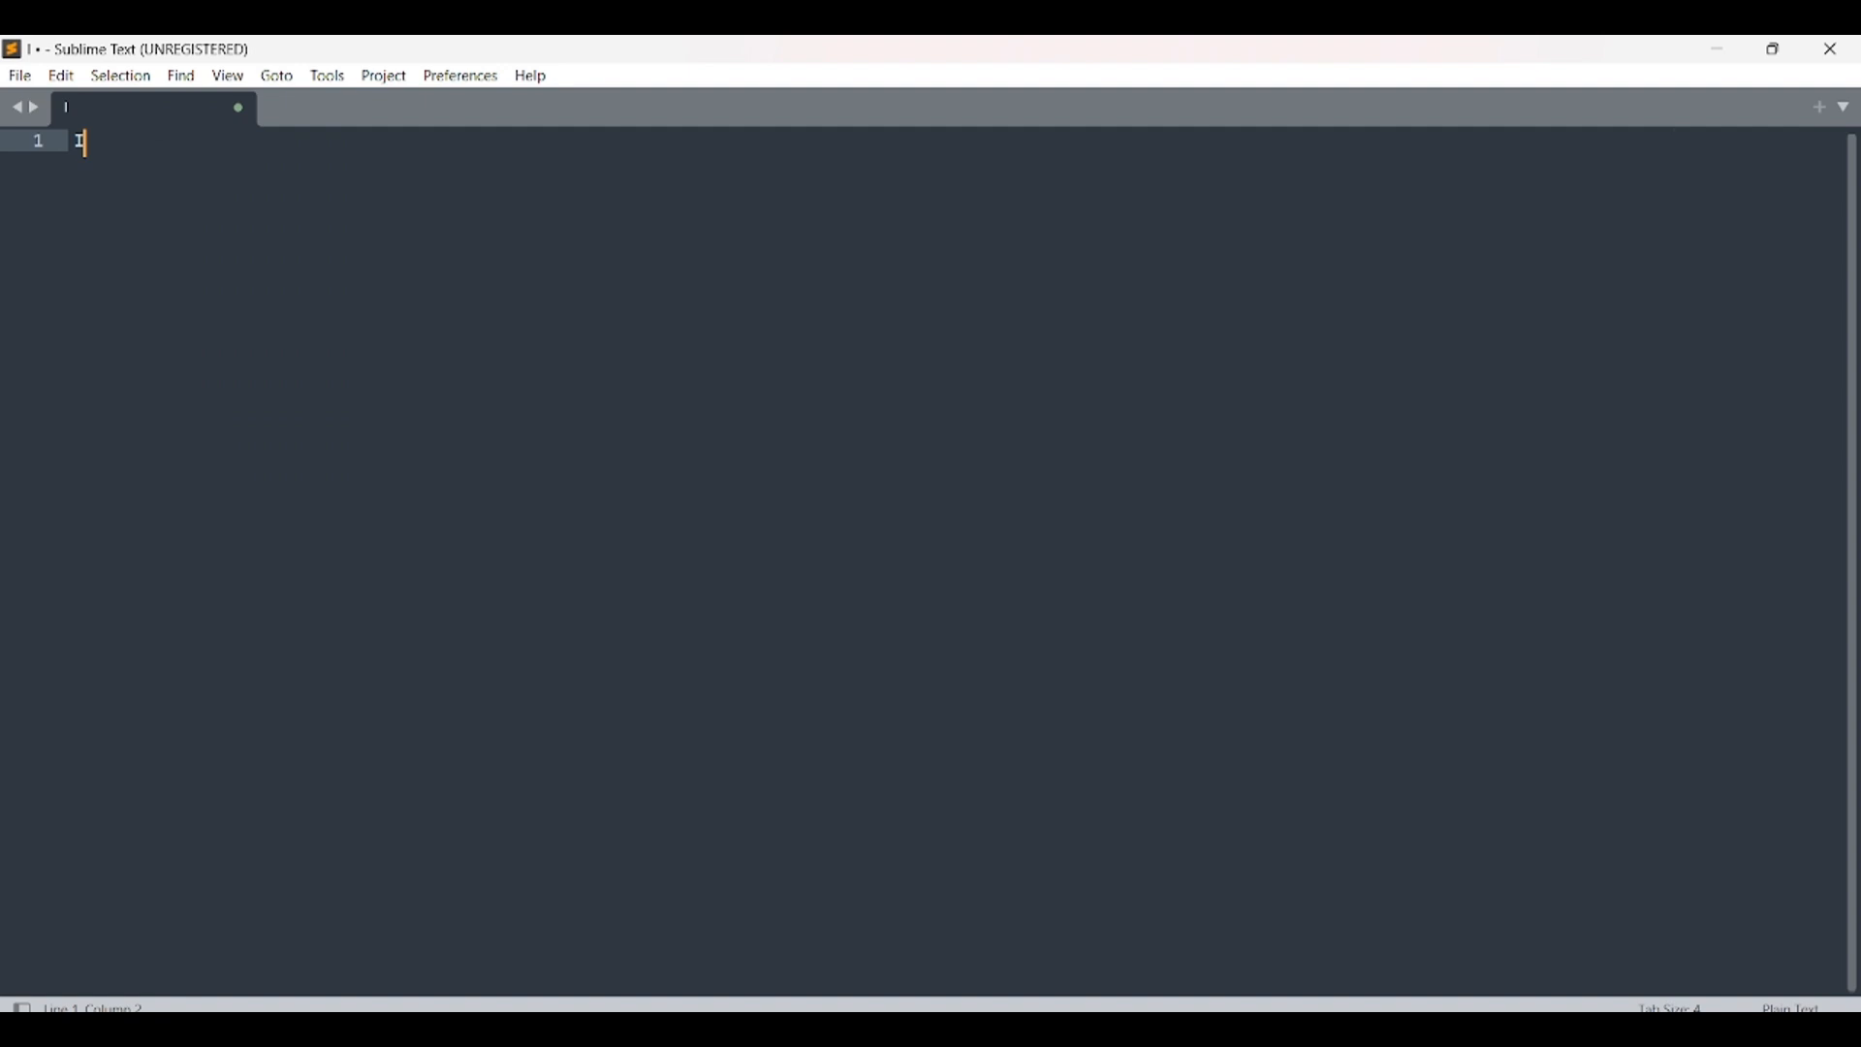
type("NDEX.HTML")
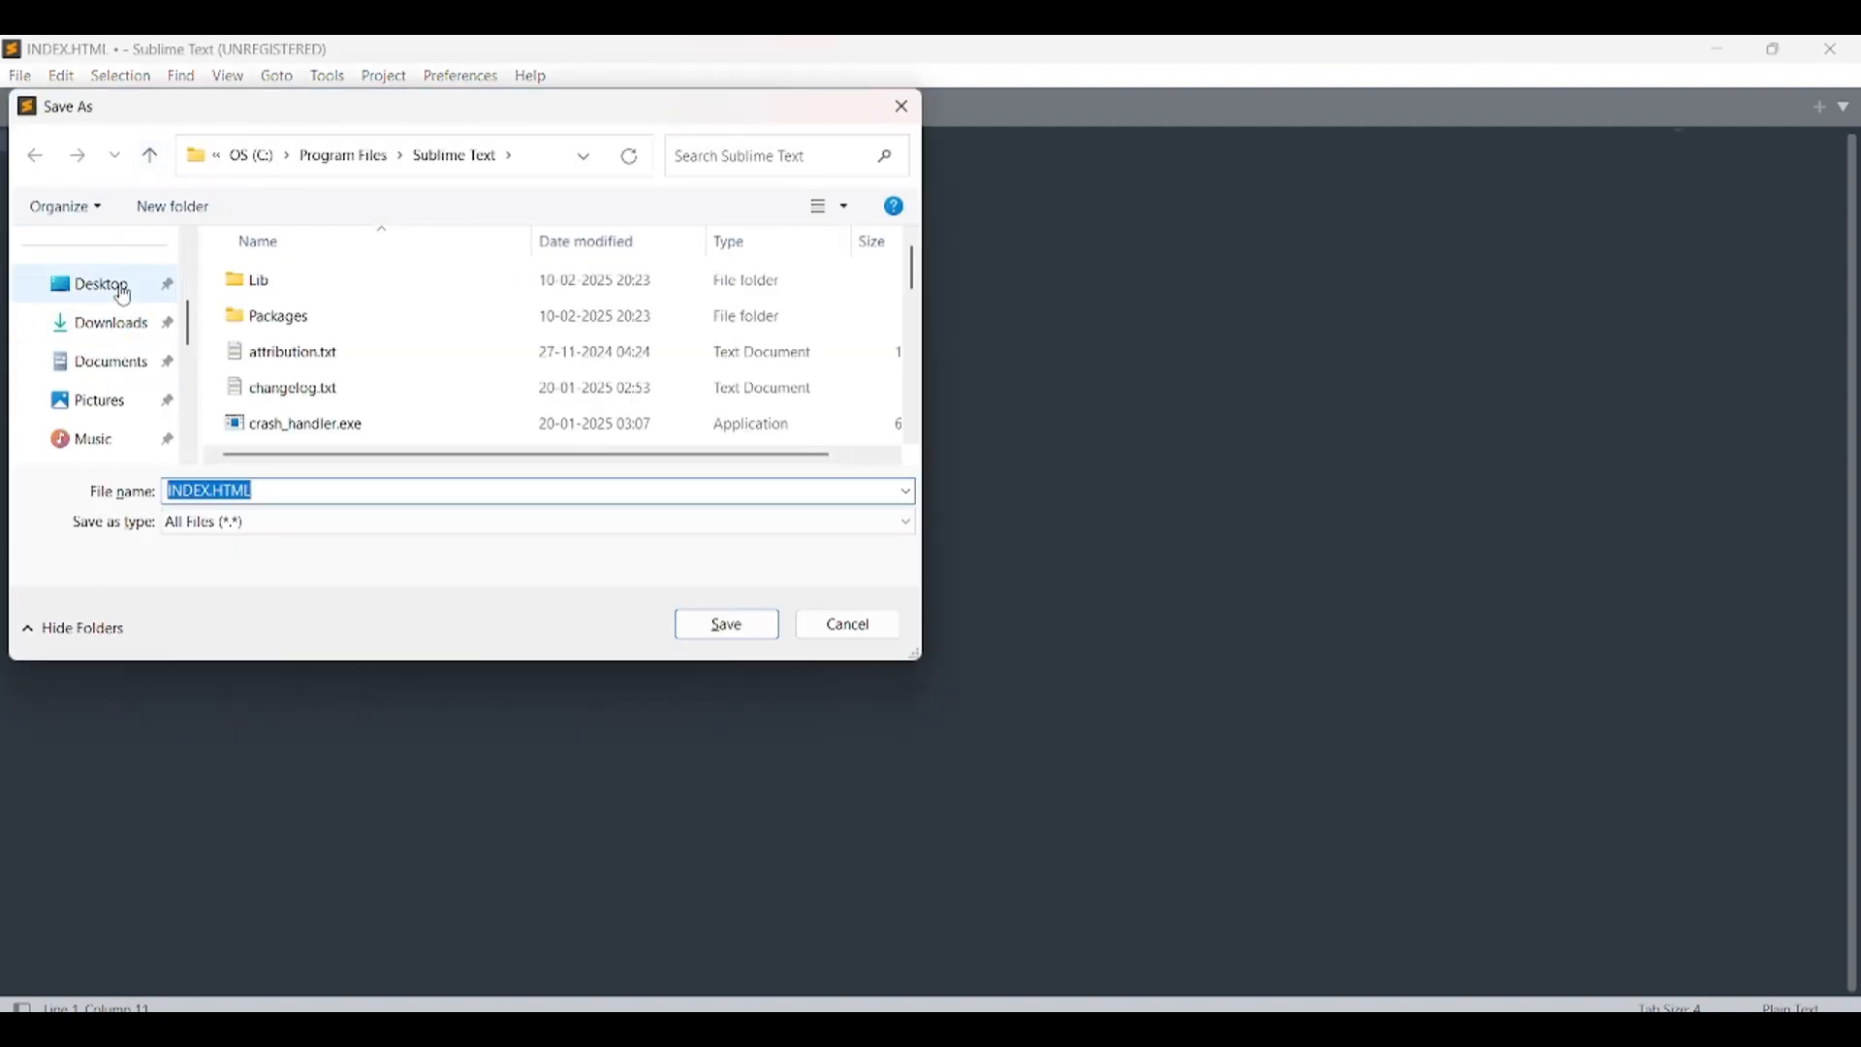
- Save INDEX.HTML into a new 'HTML Learning' folder on the Desktop
left_click(100, 282)
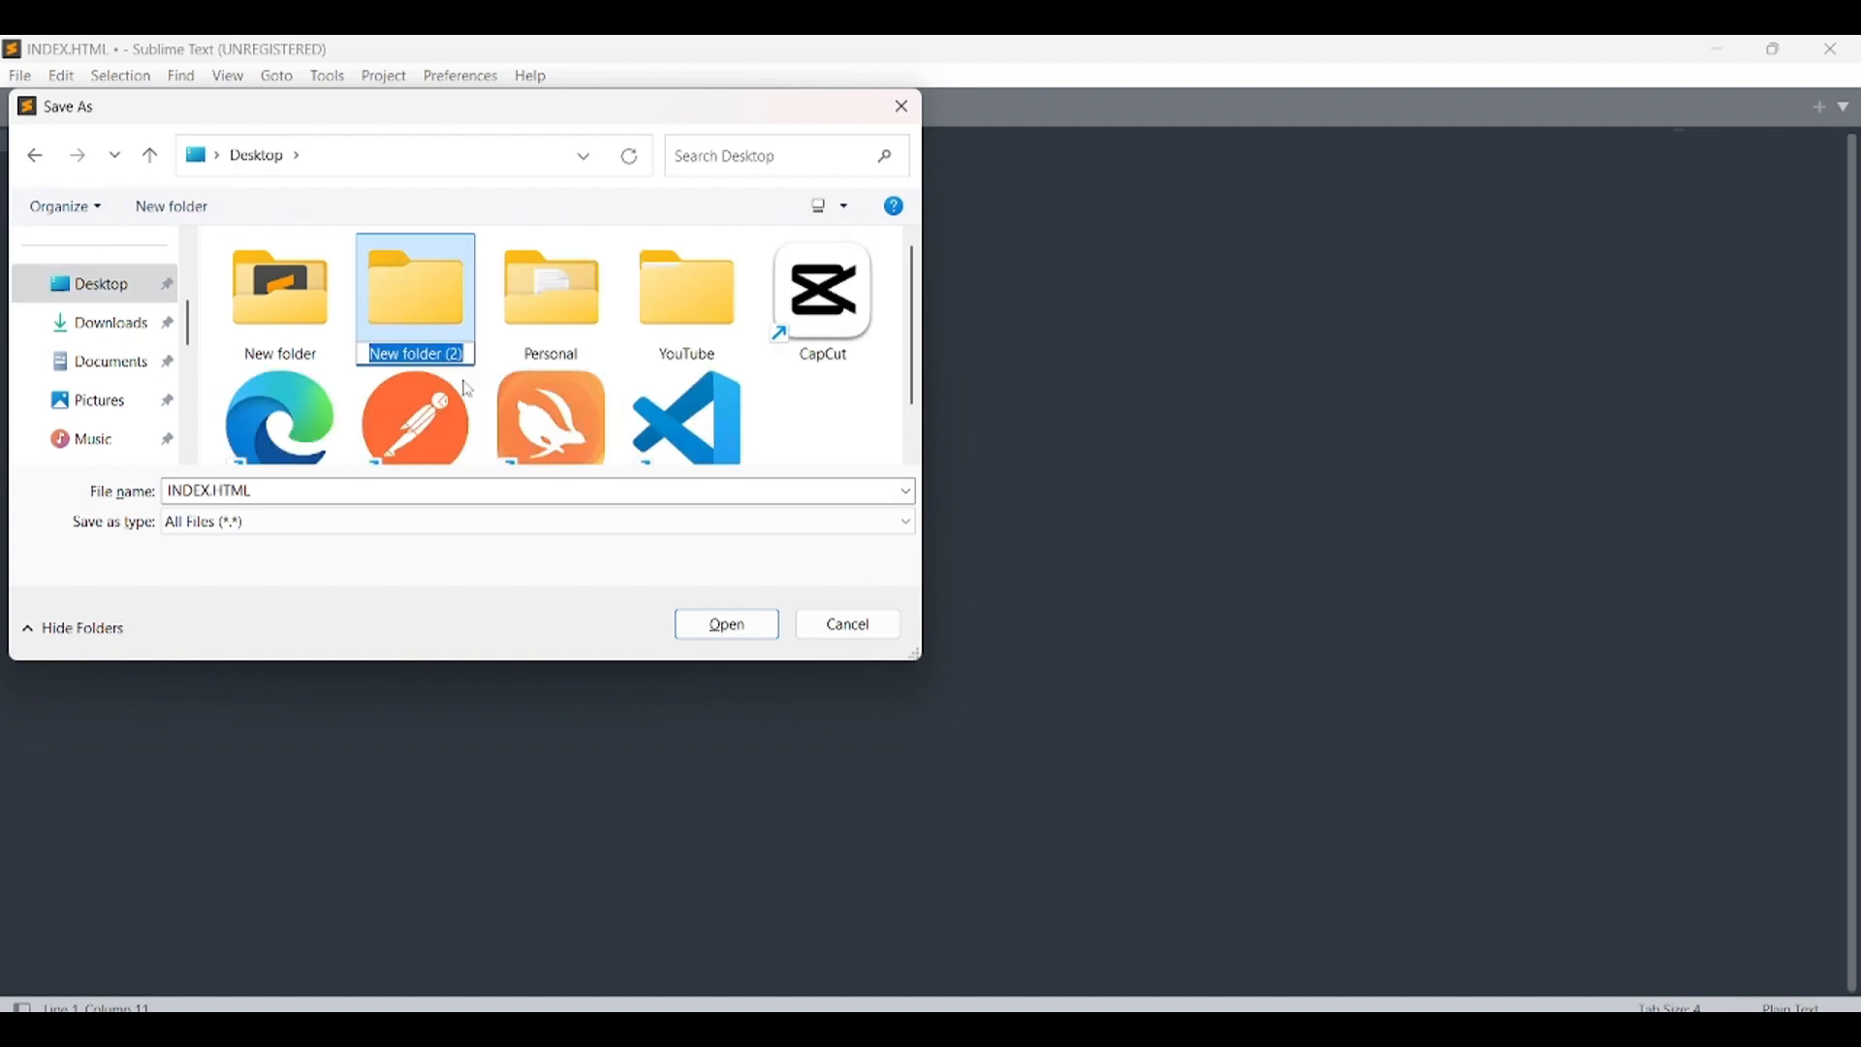
type("HT")
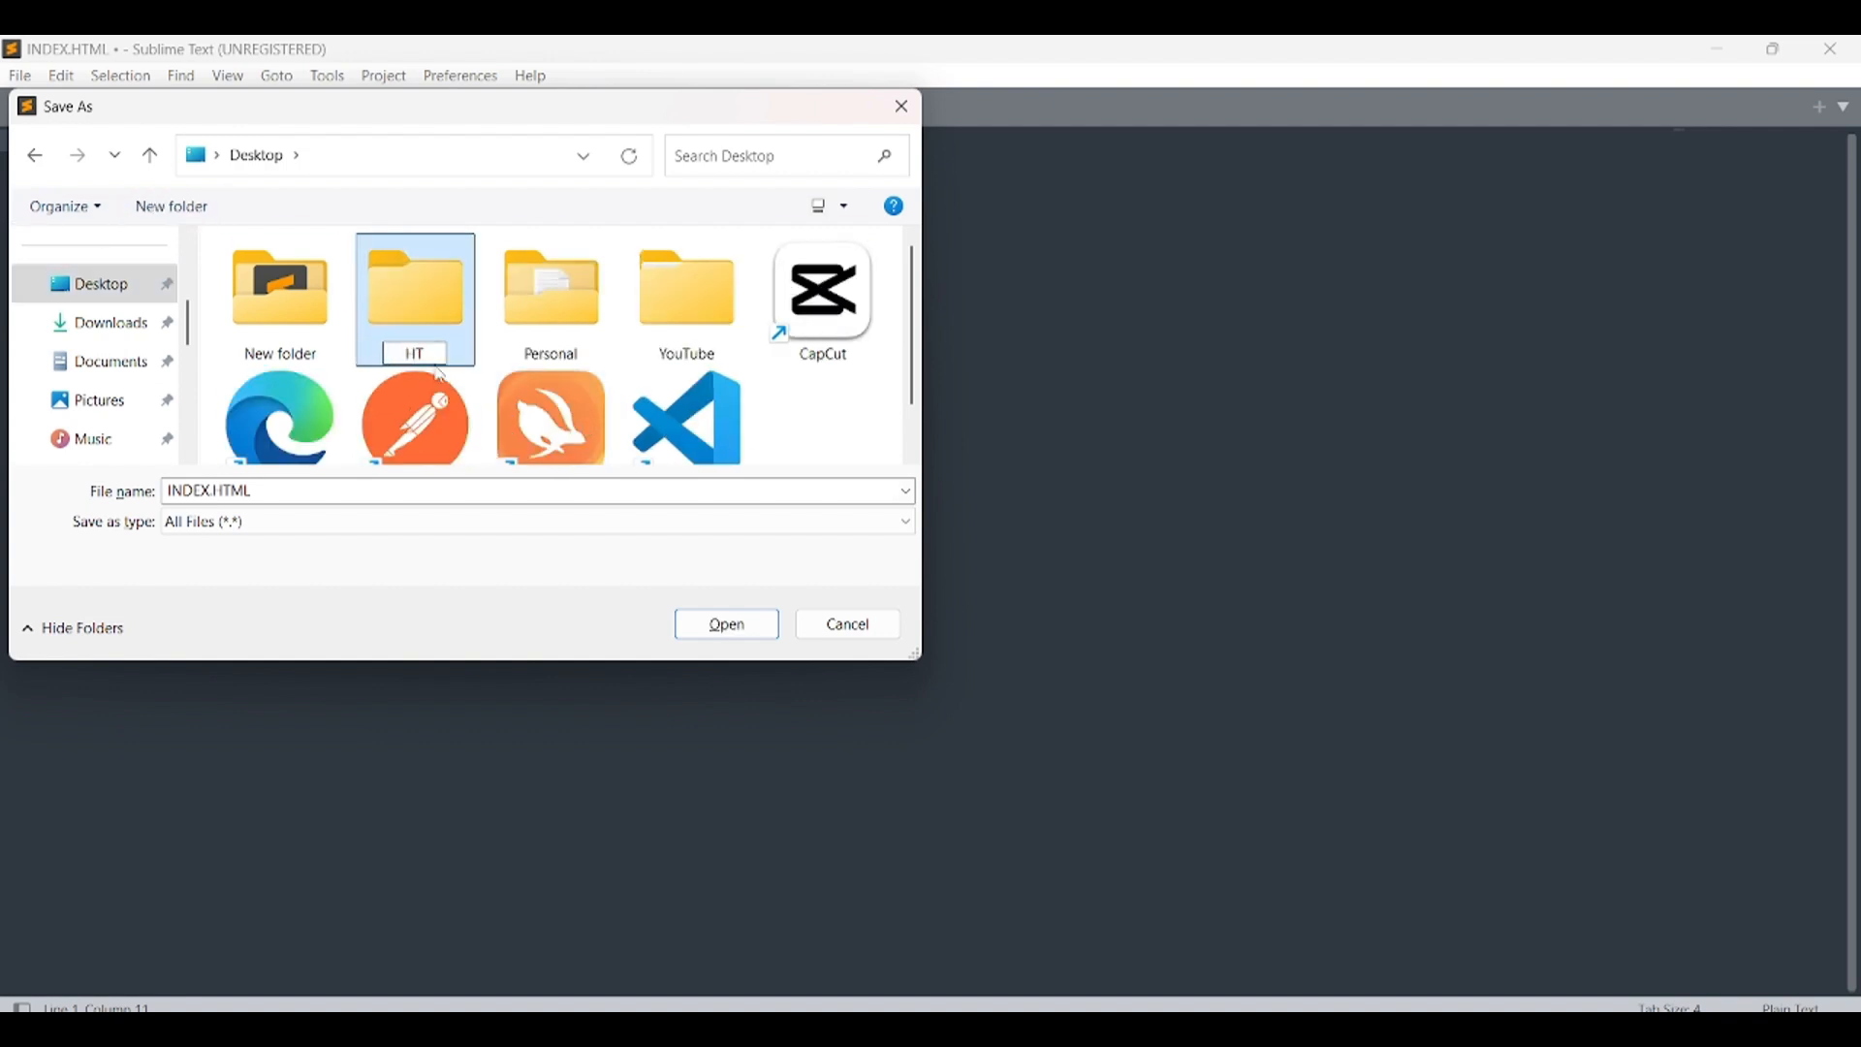
double_click(414, 290)
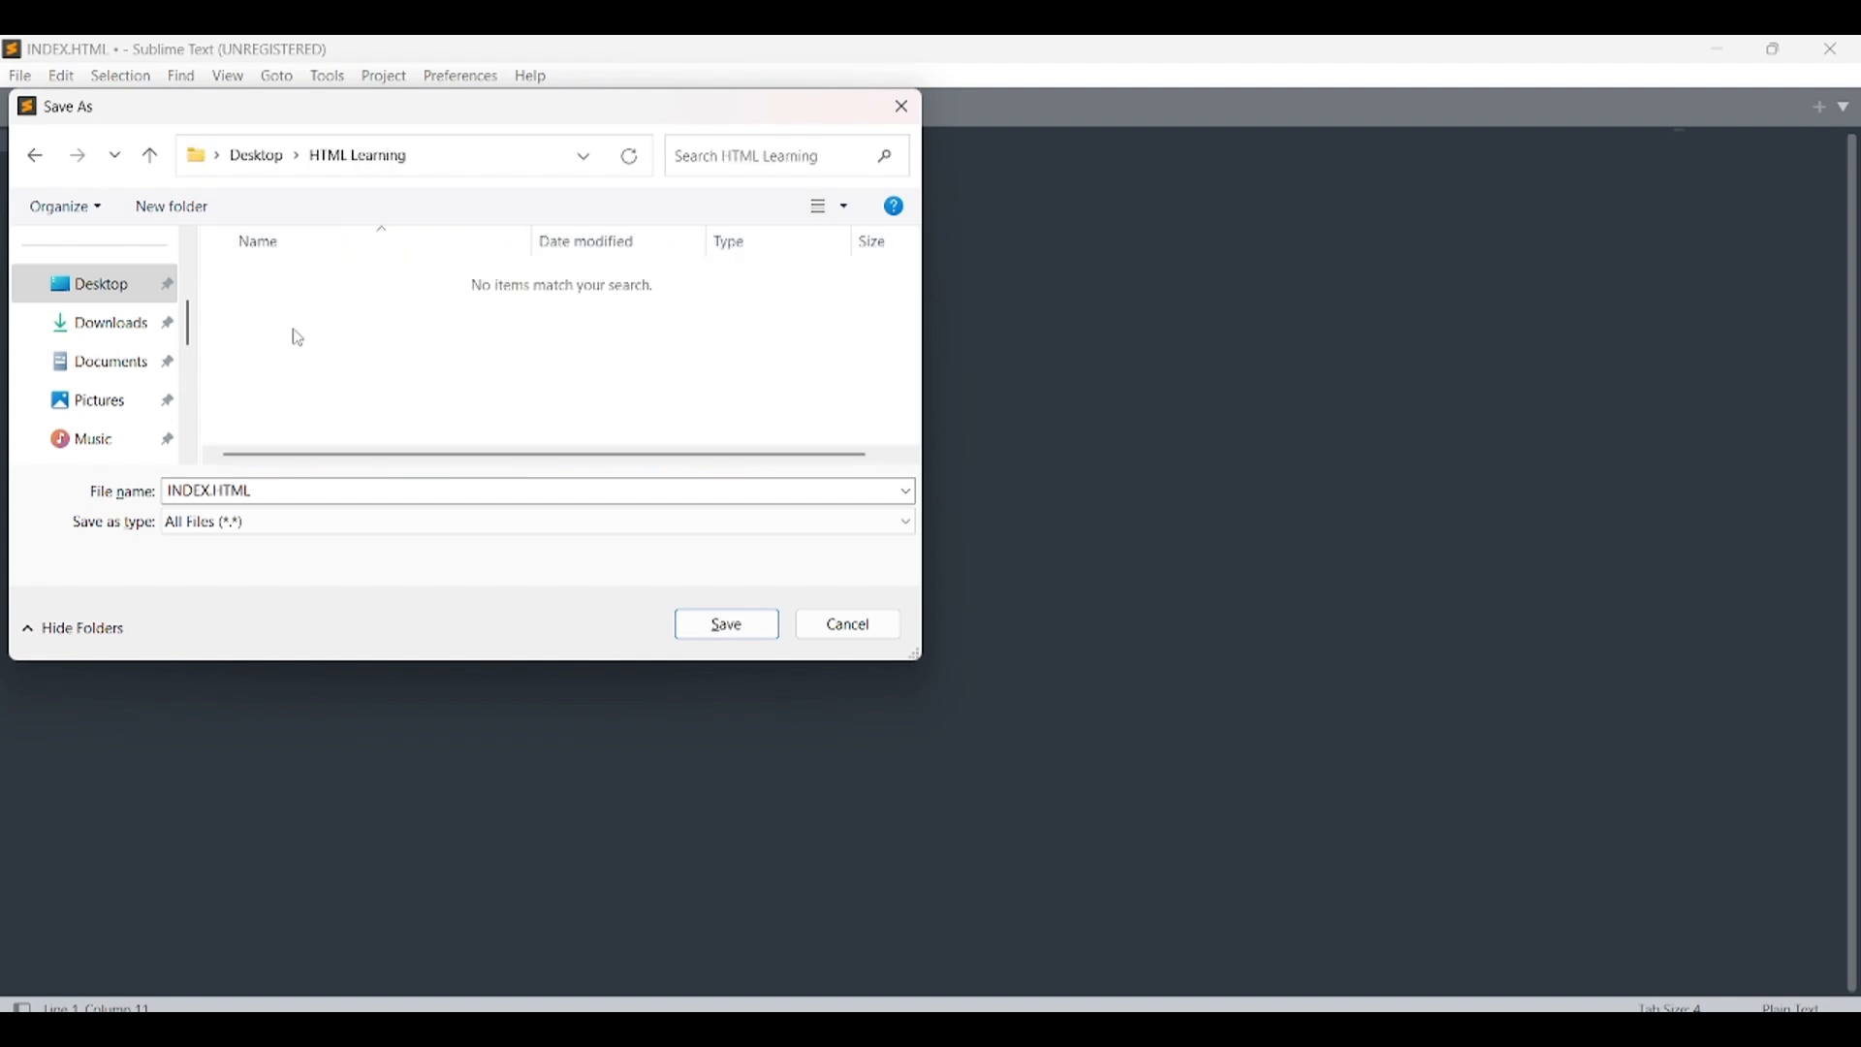
left_click(725, 624)
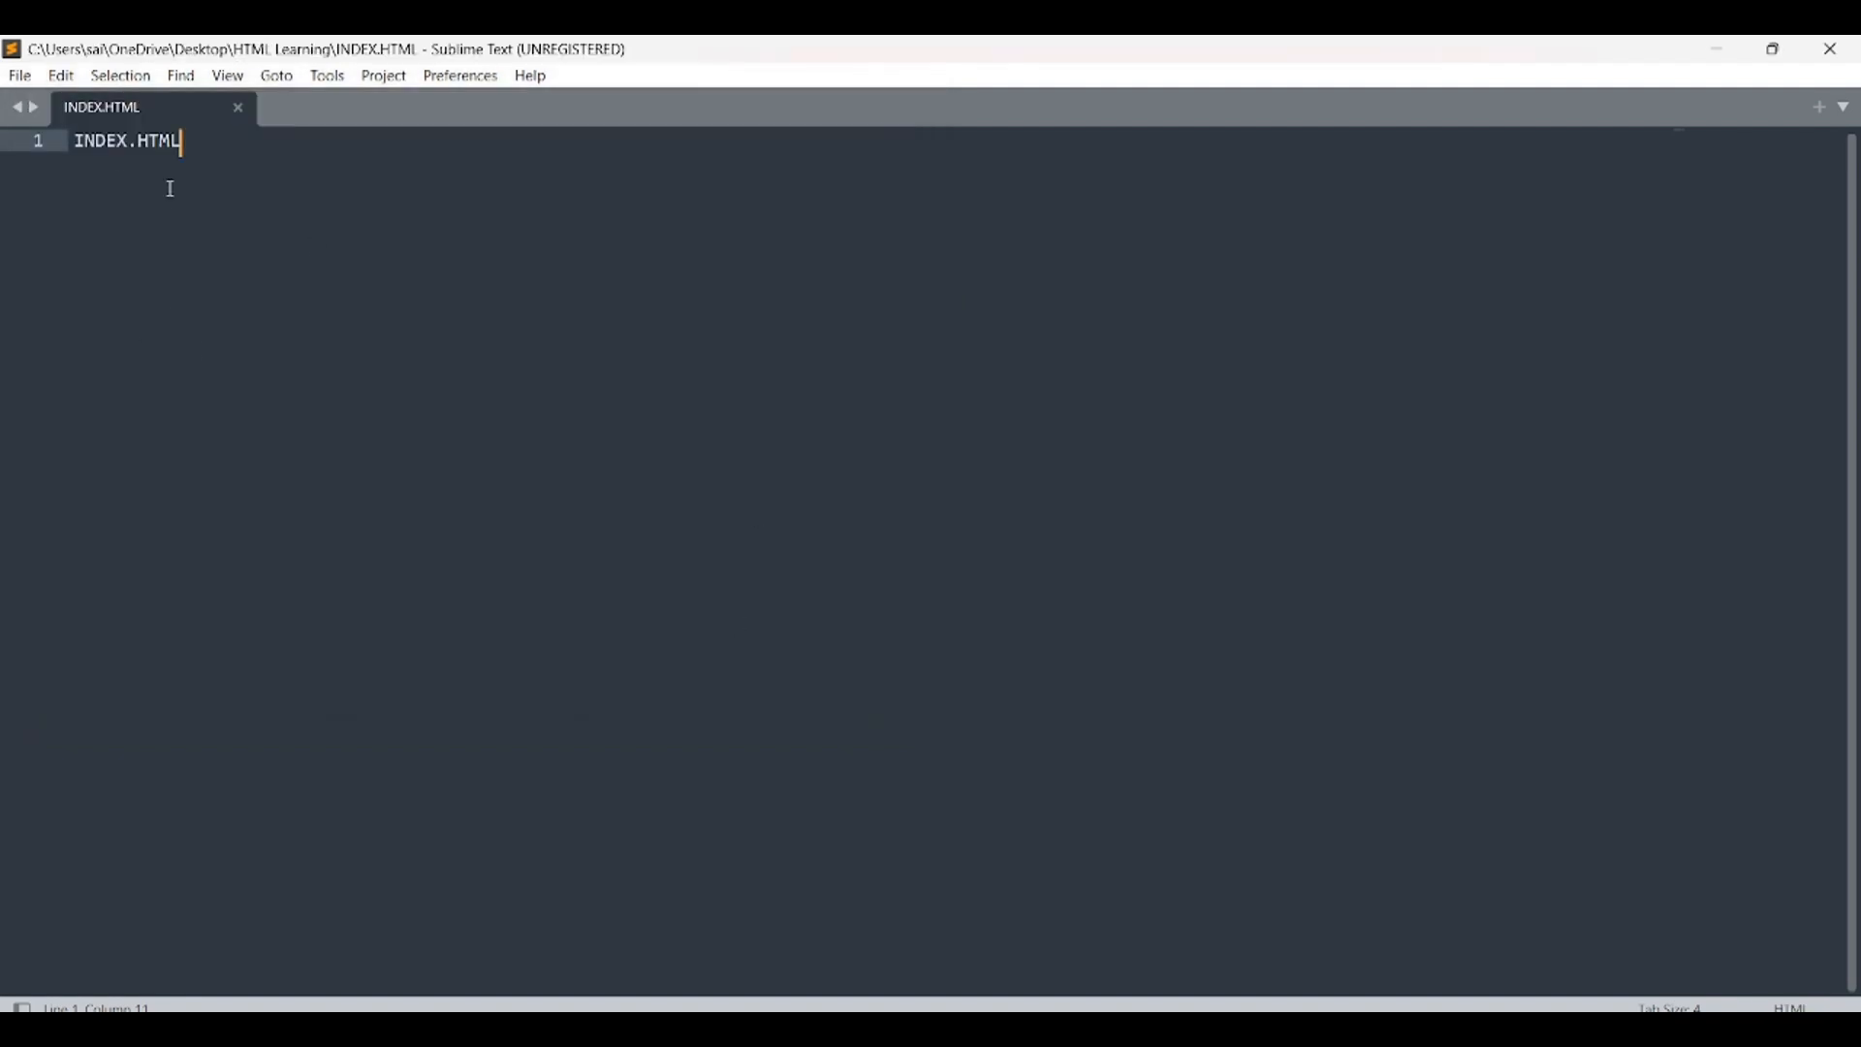
- Subscribe to the Code Saze YouTube channel
key("ctrl+s")
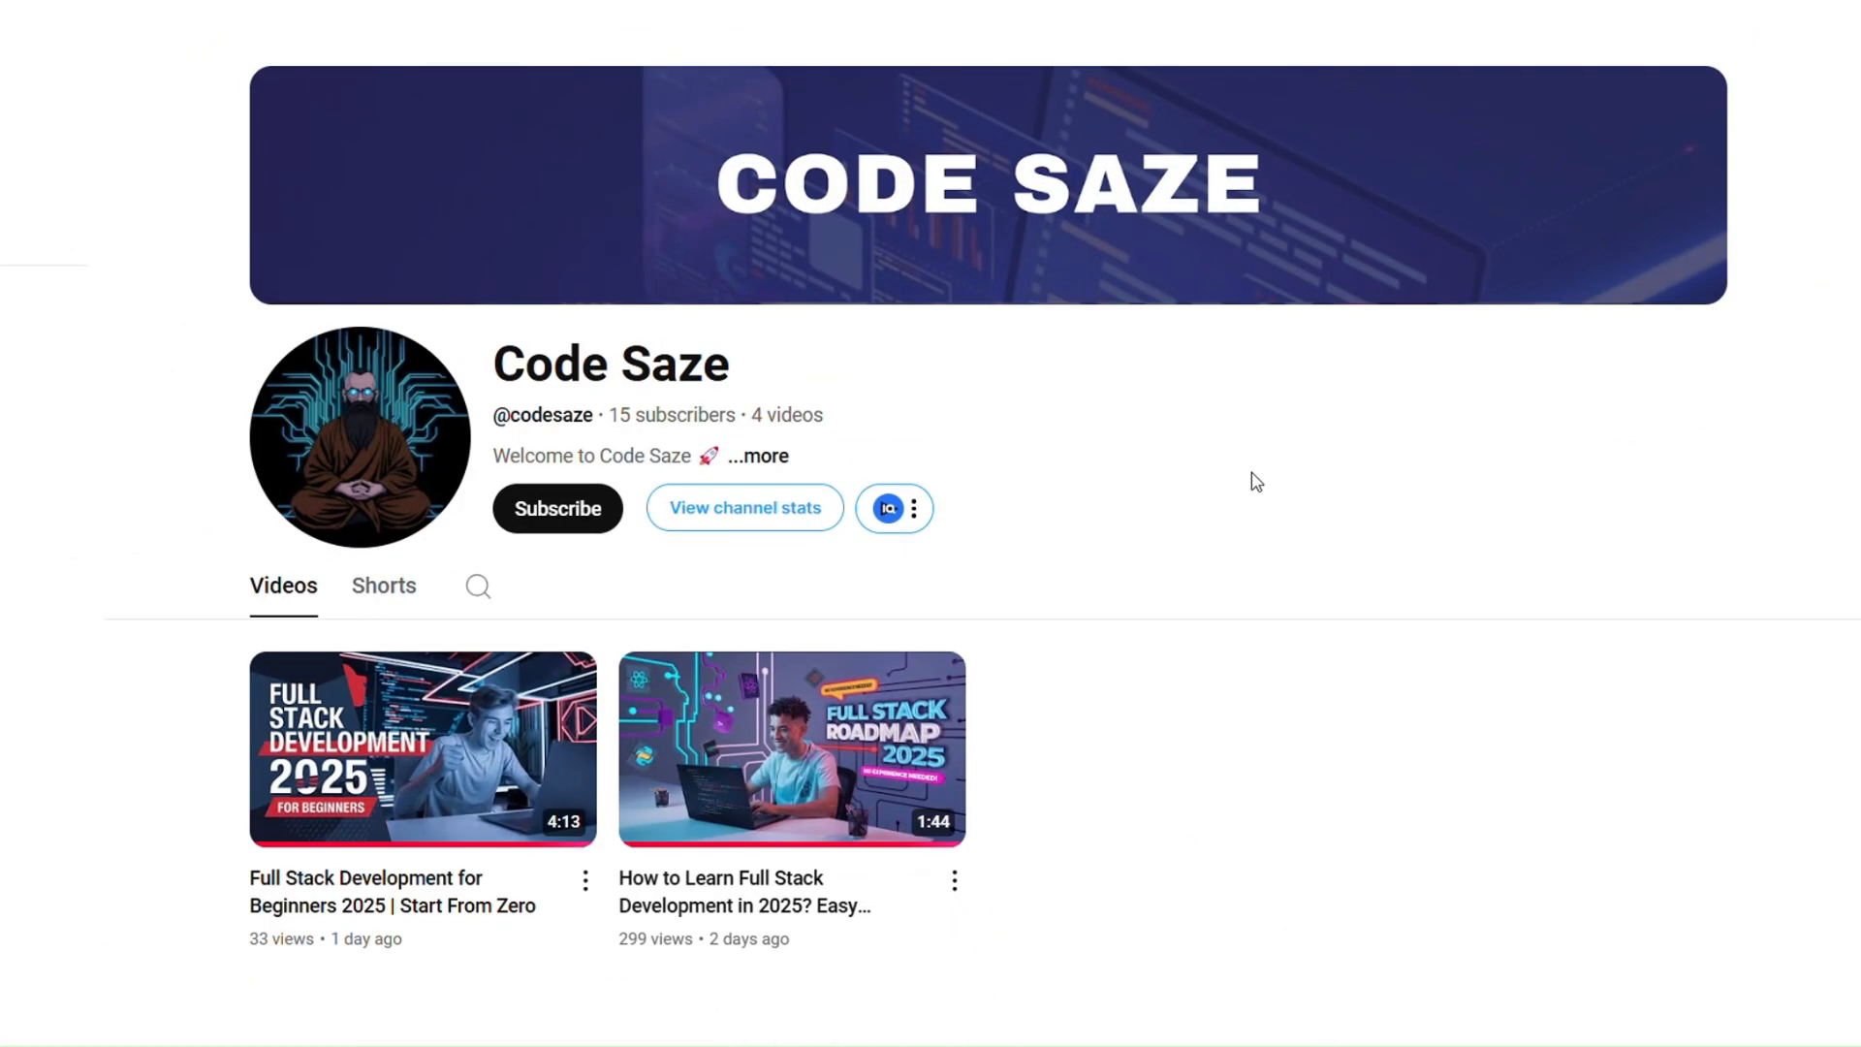
left_click(556, 508)
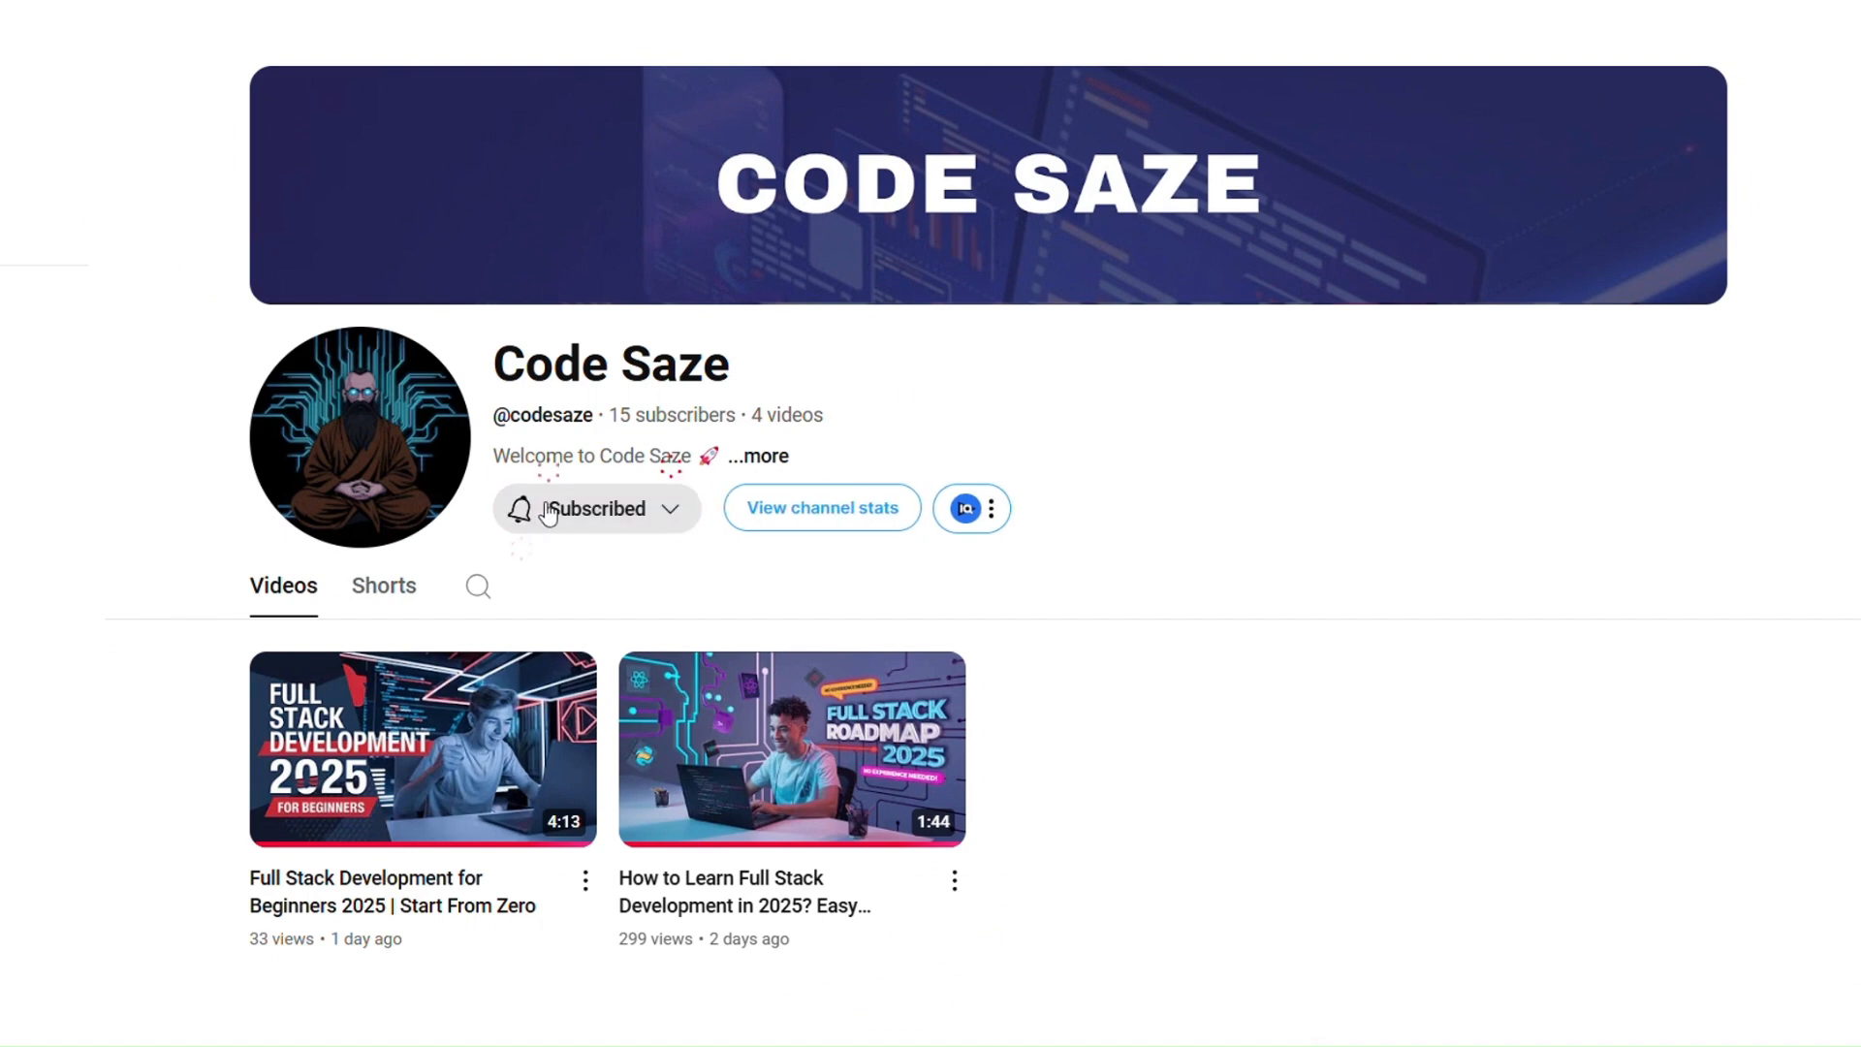